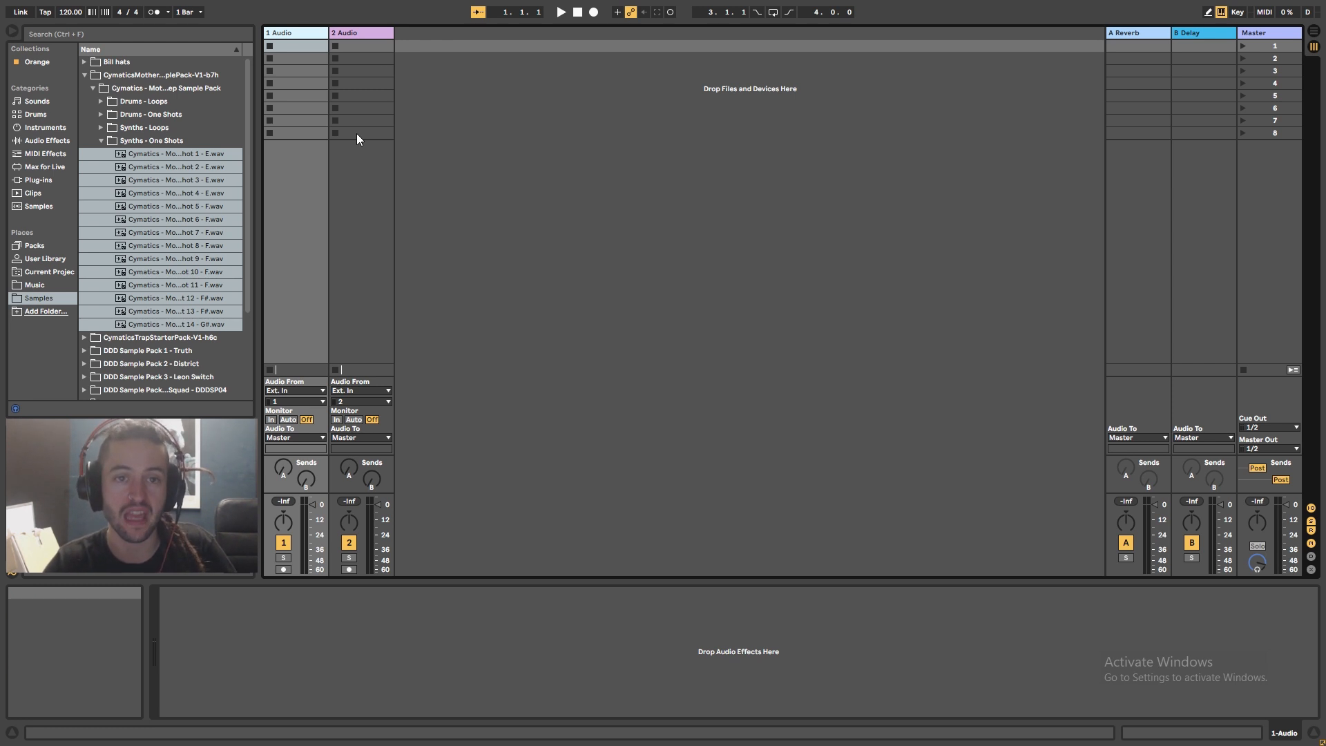
mouse_move(340, 89)
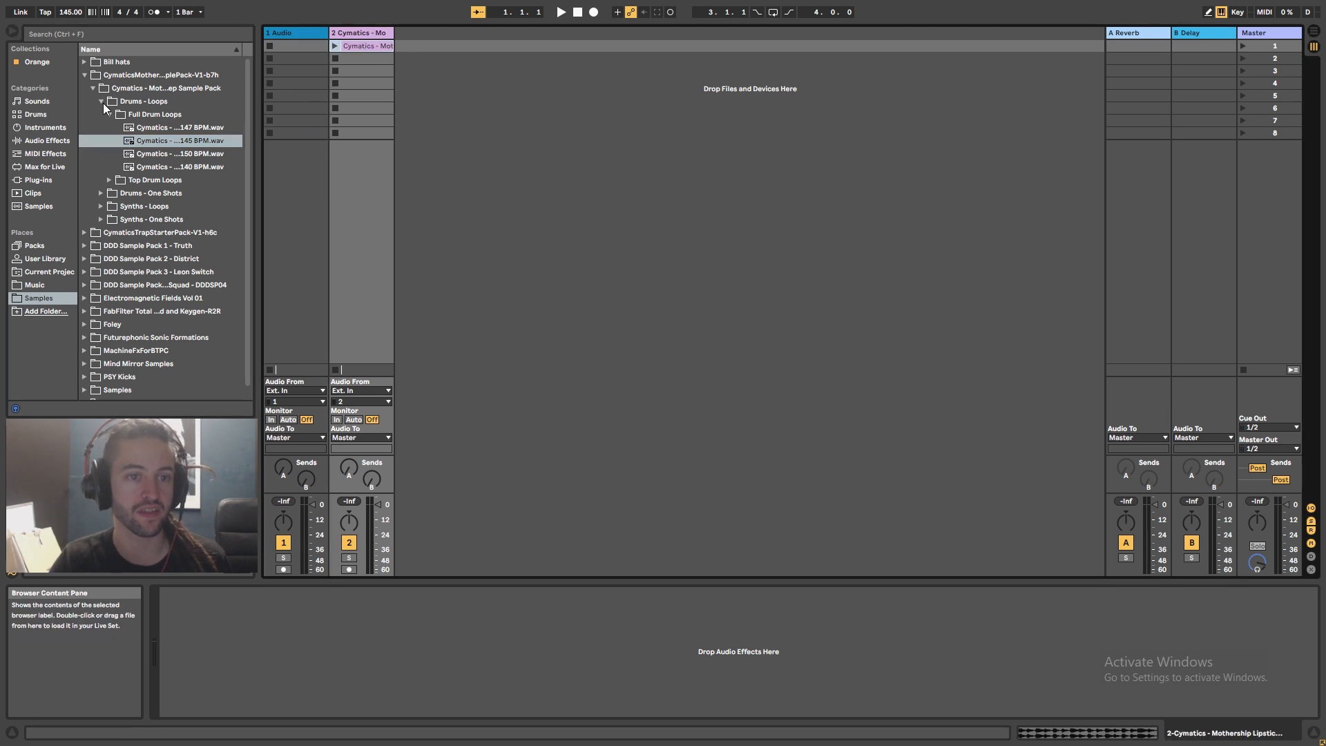
Collapse the Drums - Loops folder and launch the drum loop clip.
left_click(101, 102)
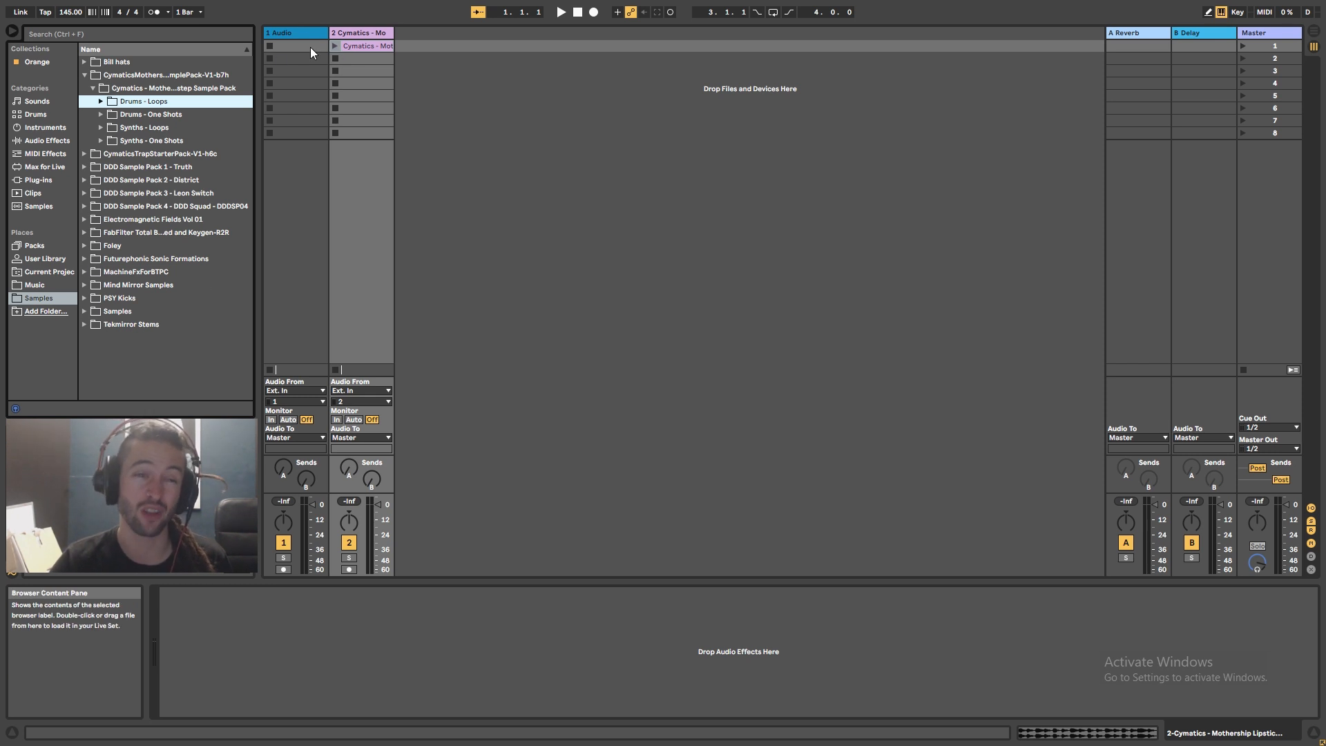
mouse_move(336, 47)
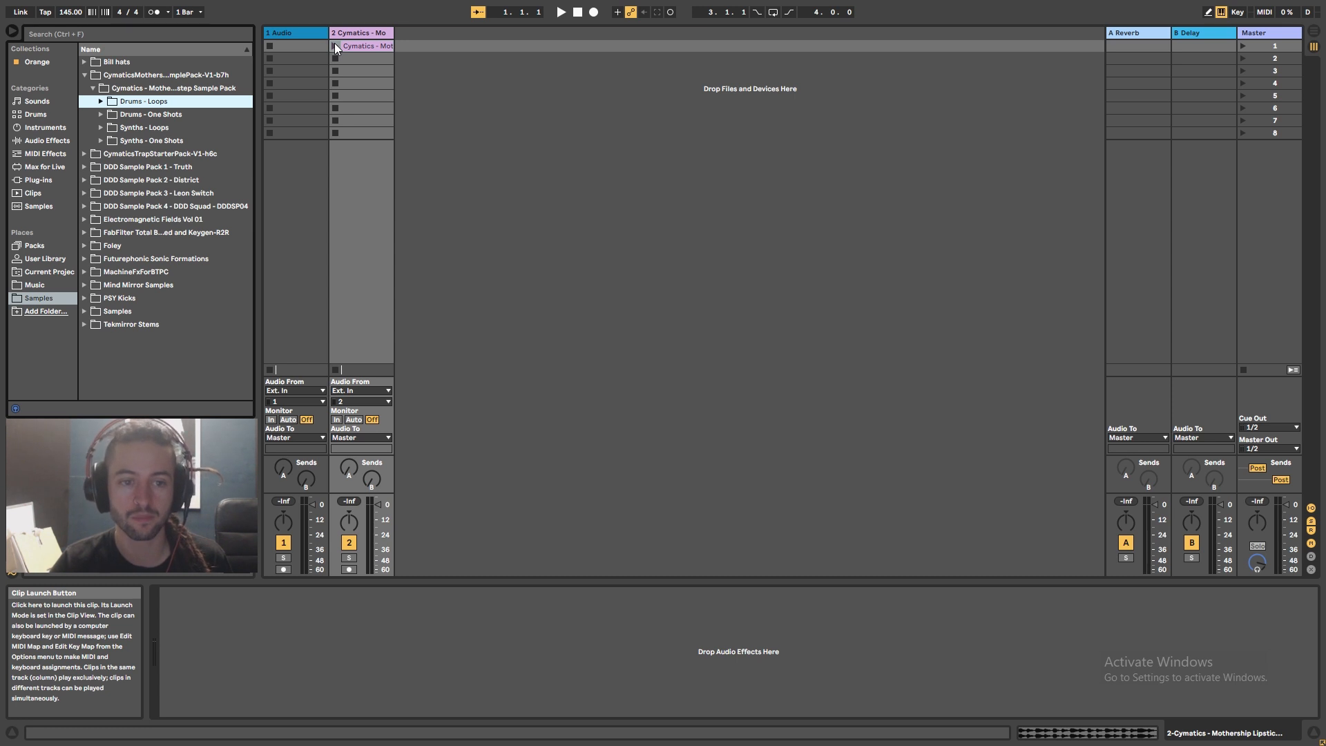
left_click(333, 46)
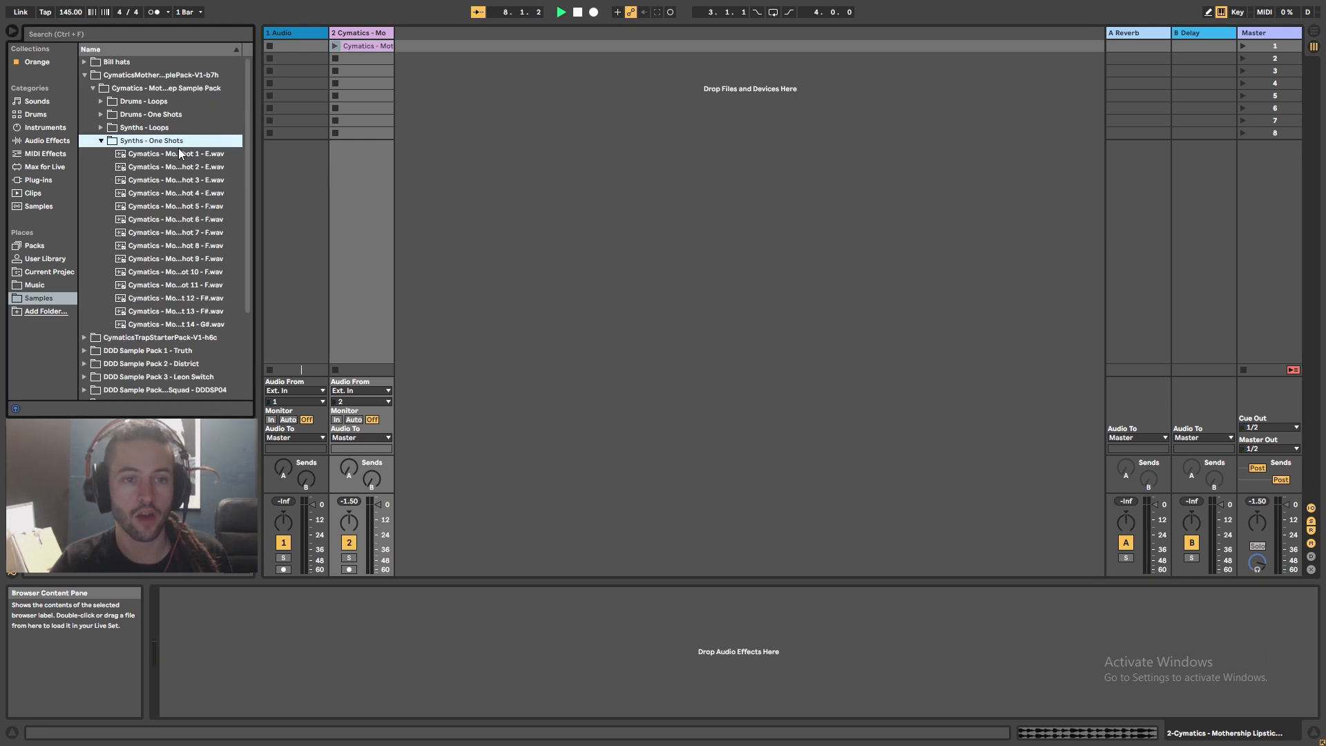
Preview the synth one-shot bass samples in the browser before loading them.
left_click(163, 154)
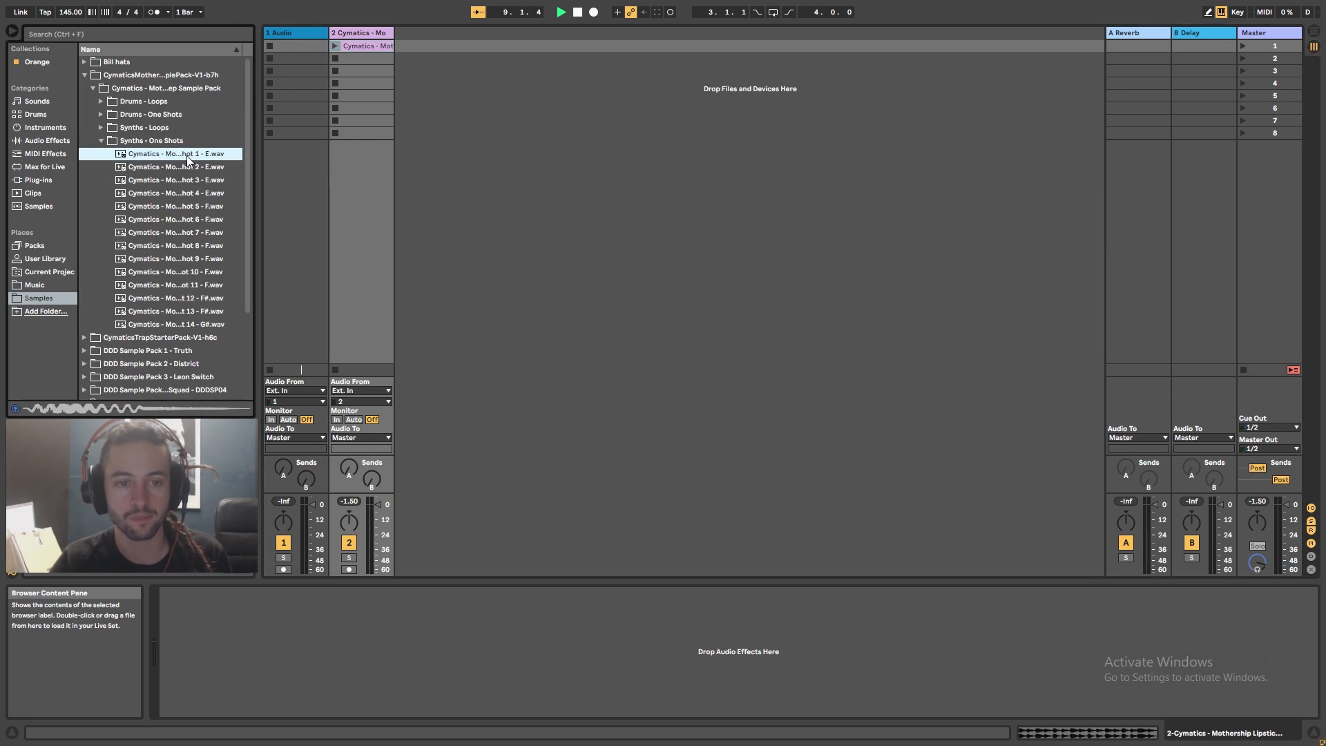
left_click(152, 165)
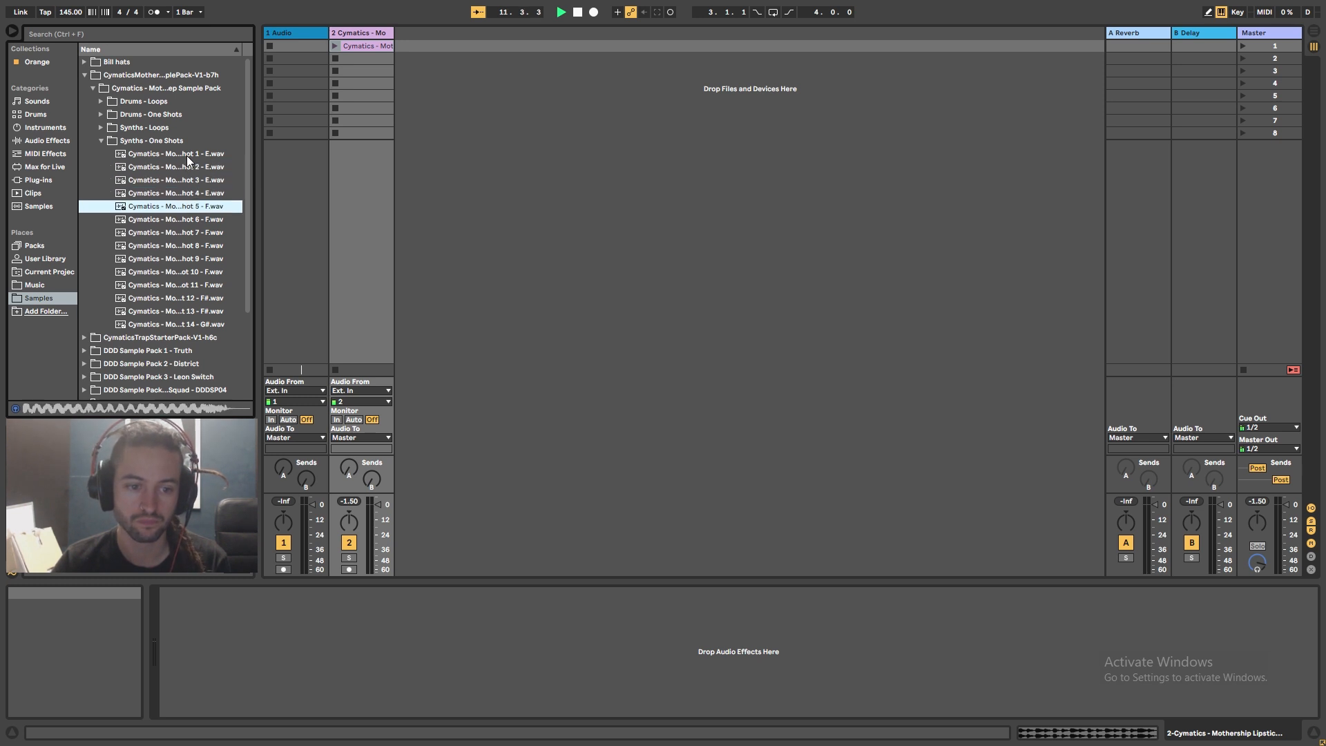
left_click(170, 153)
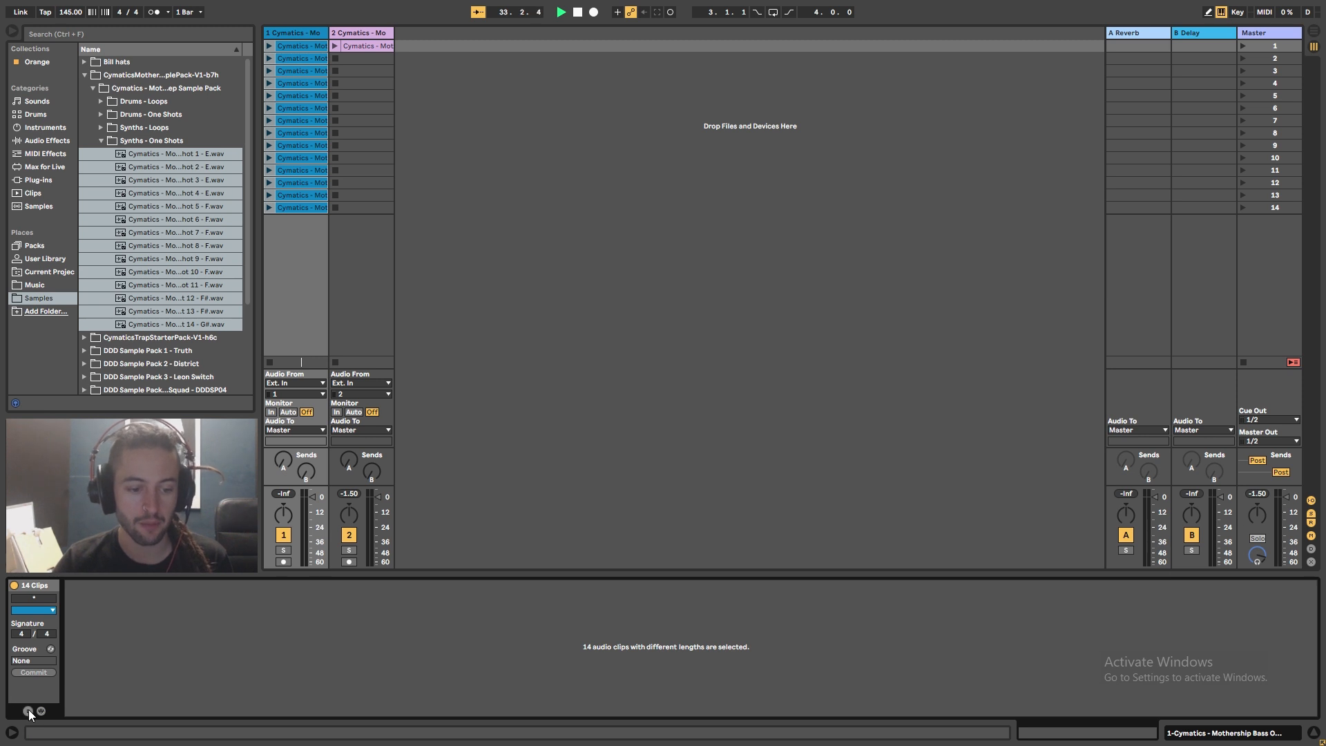
Reveal the launch settings for the 14 selected clips and keep Launch Mode on Trigger.
left_click(27, 710)
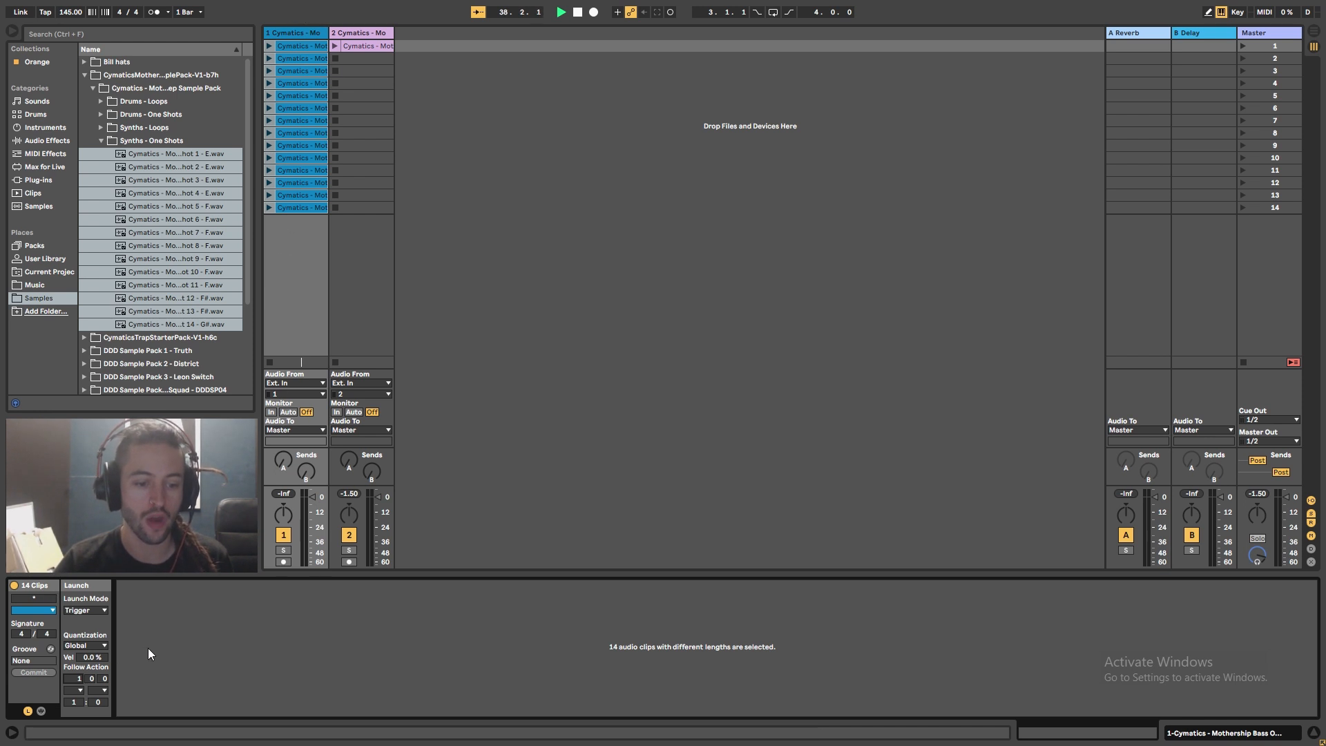
left_click(86, 611)
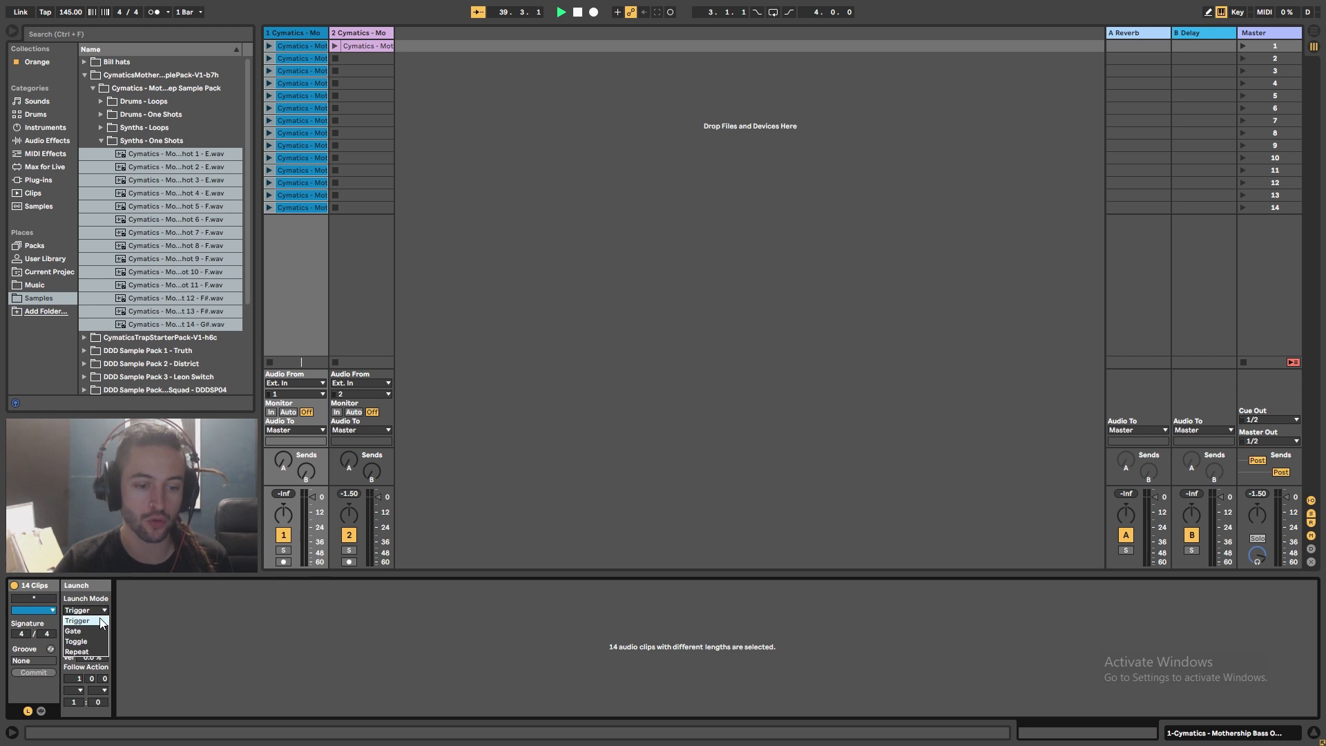
left_click(77, 620)
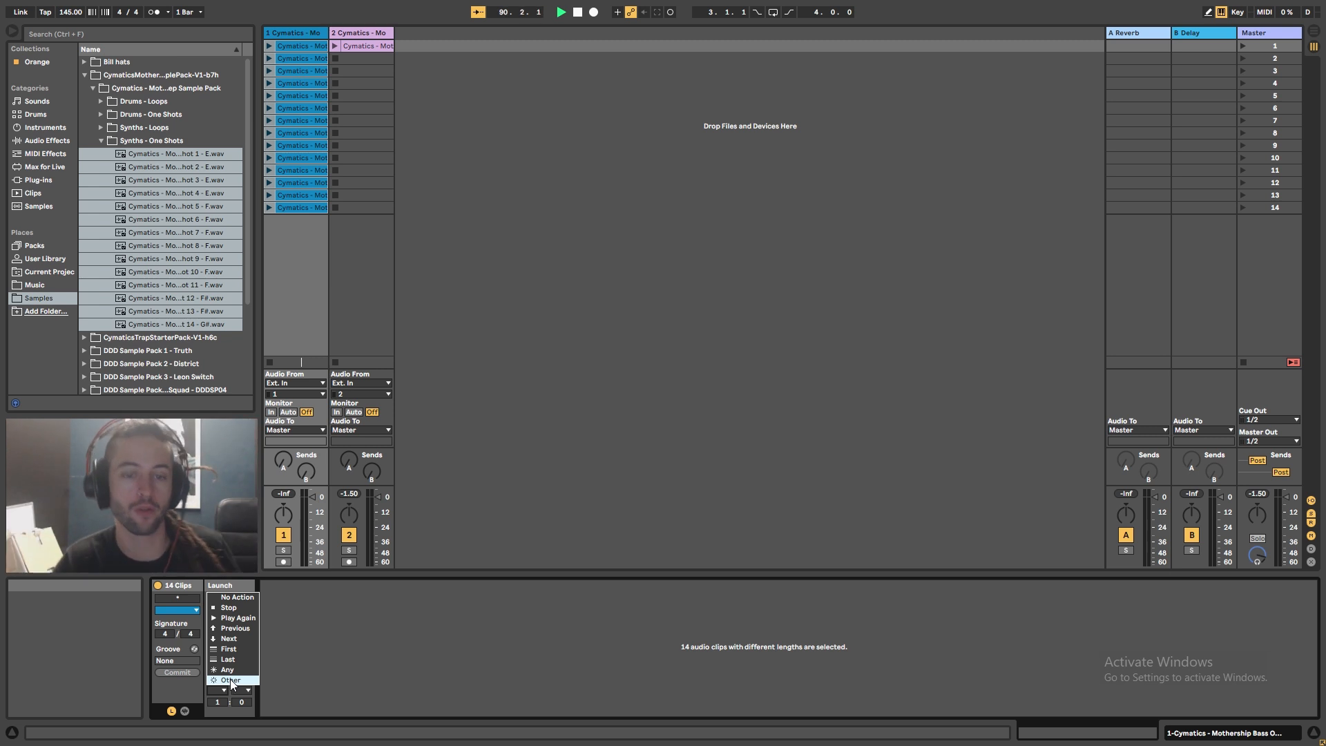
Set the clips' Follow Action to Other so each jumps to a different clip.
left_click(229, 680)
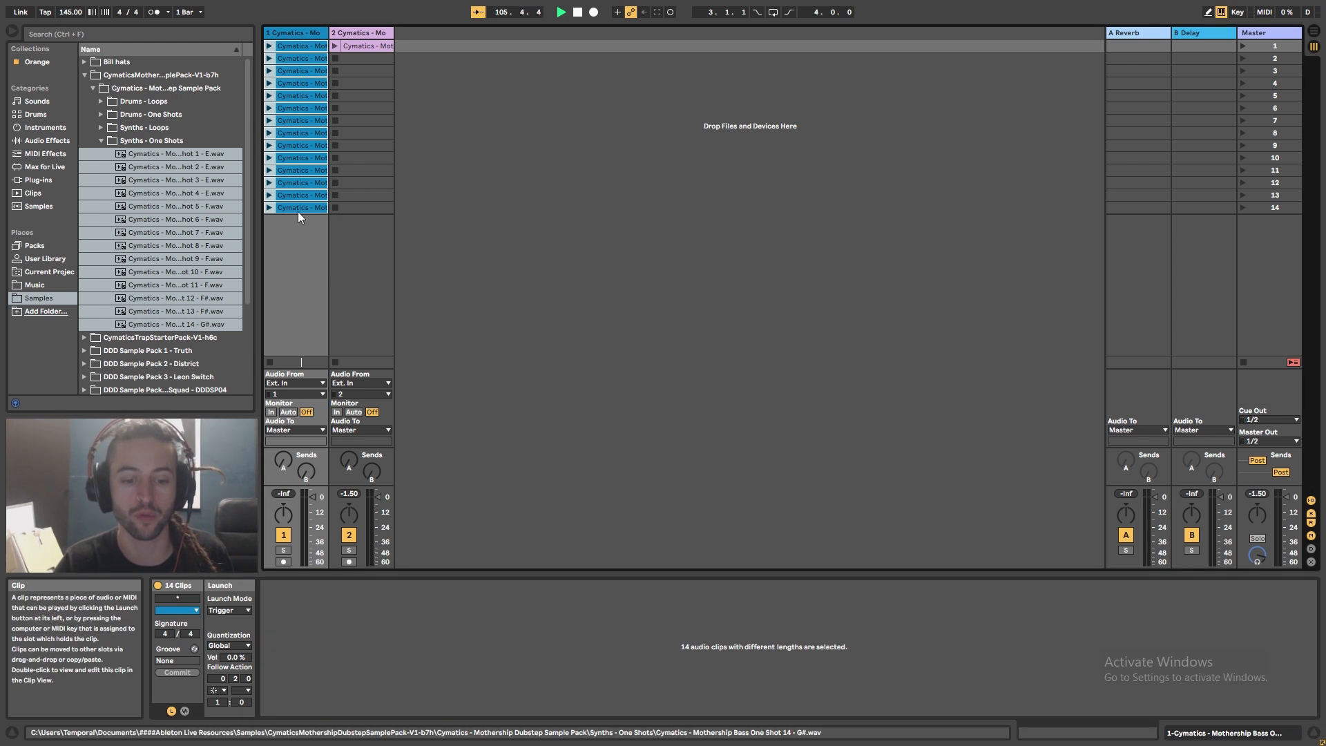
Launch the first bass clip to start the follow-action sequence alongside the drum loop.
left_click(301, 46)
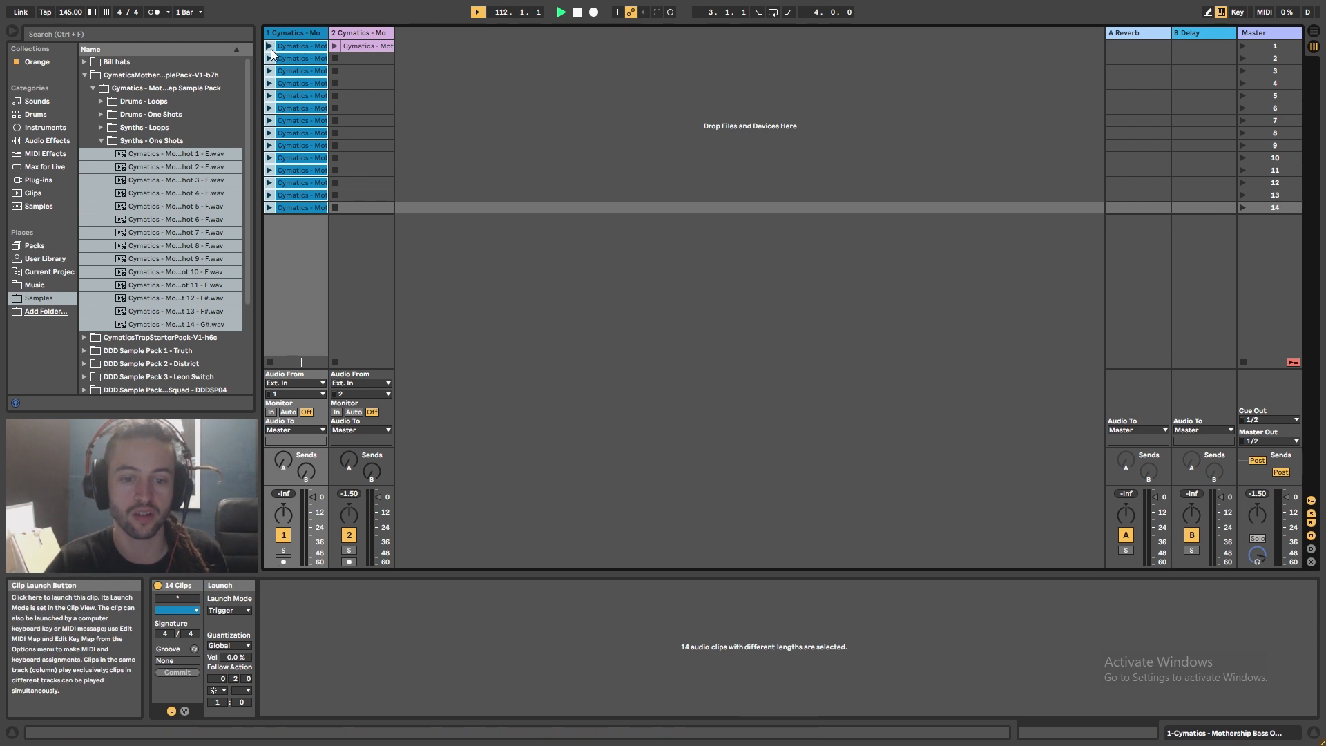
left_click(271, 46)
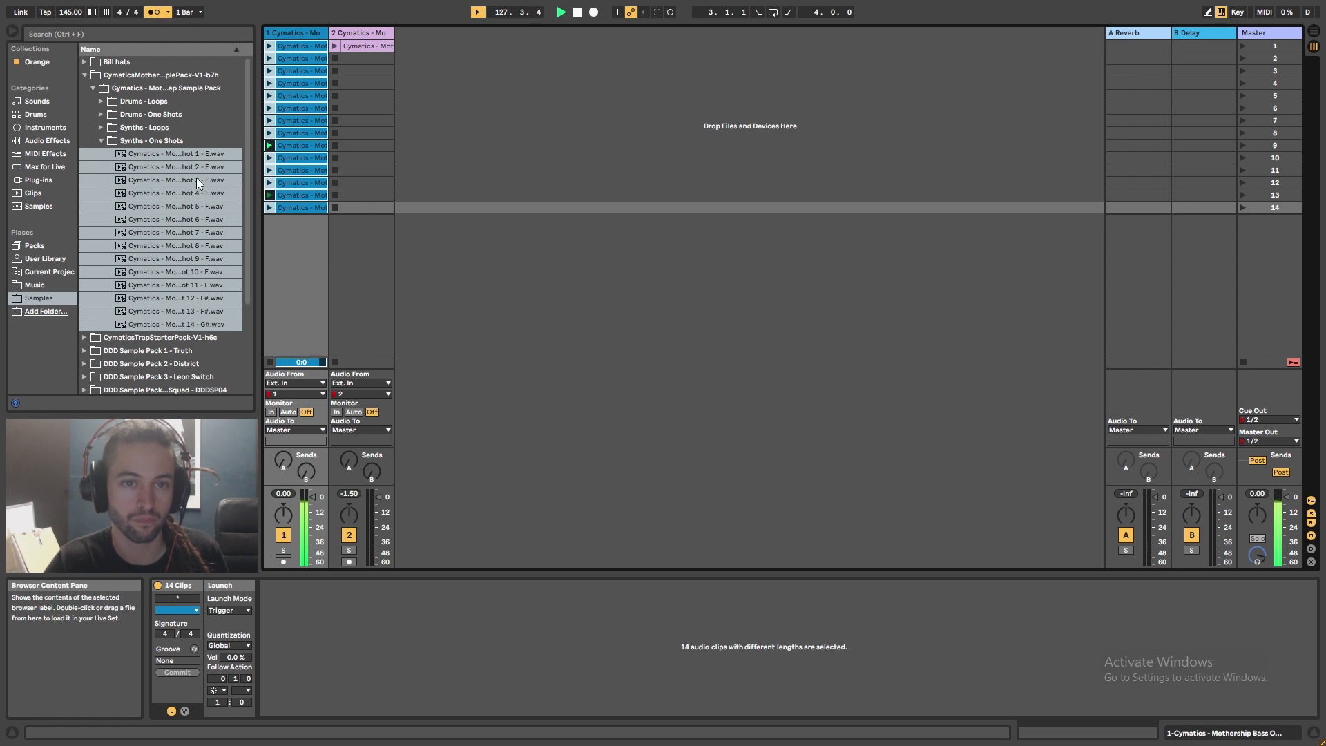
mouse_move(151, 17)
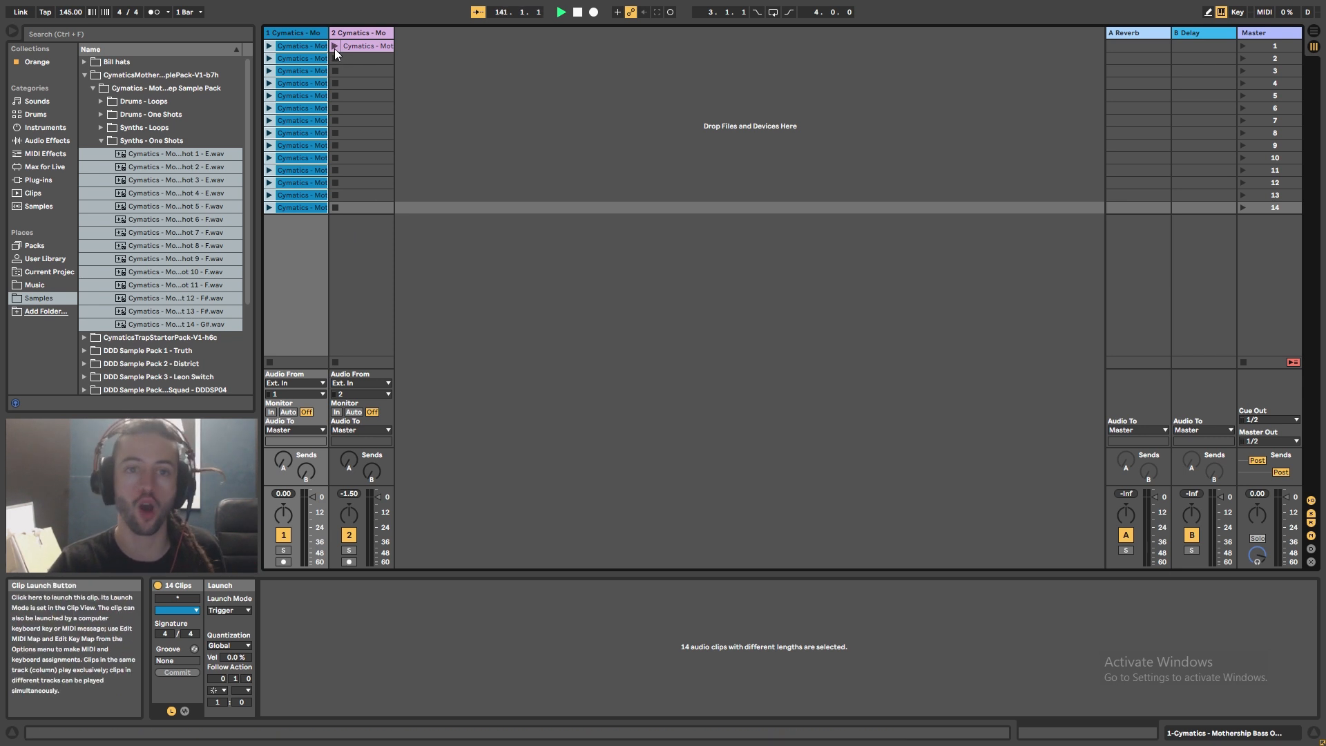
left_click(336, 46)
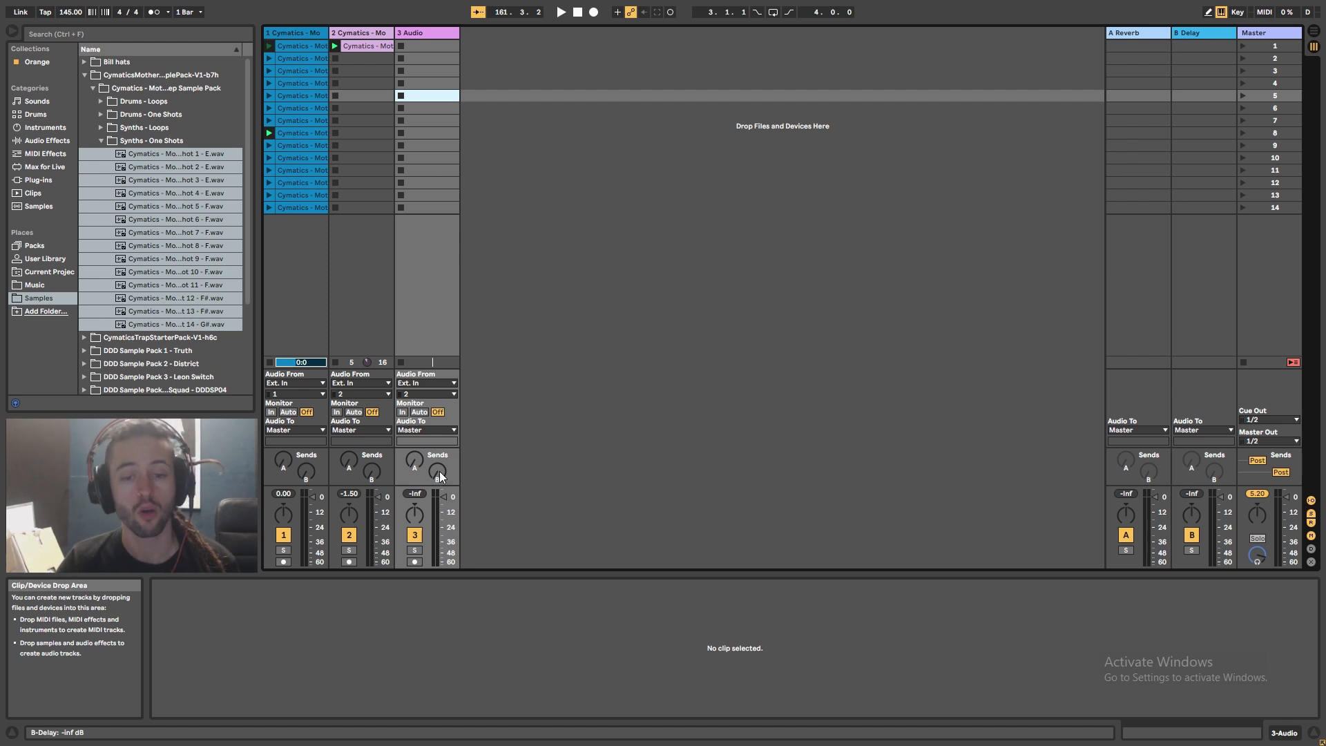
mouse_move(426, 399)
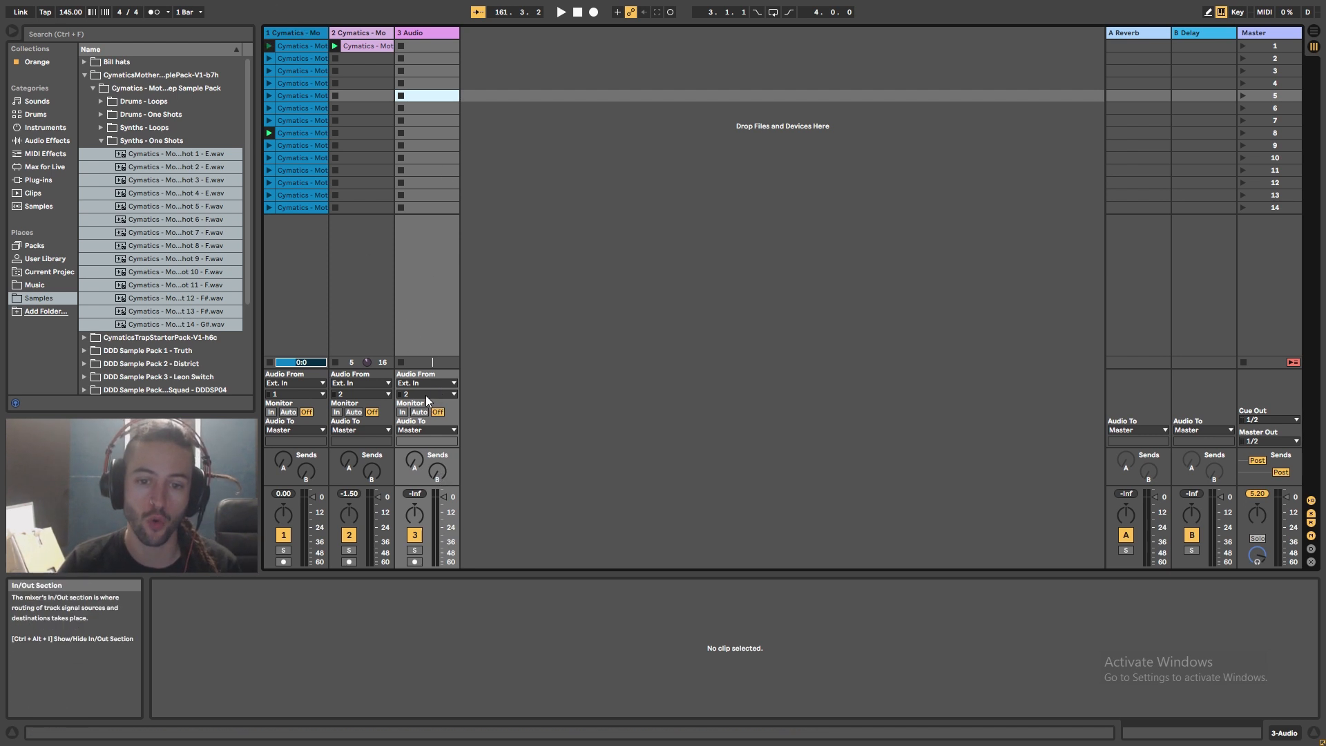
Set track 3's Audio From to 1-Cymatics Mothership Bass and arm it for recording.
left_click(426, 383)
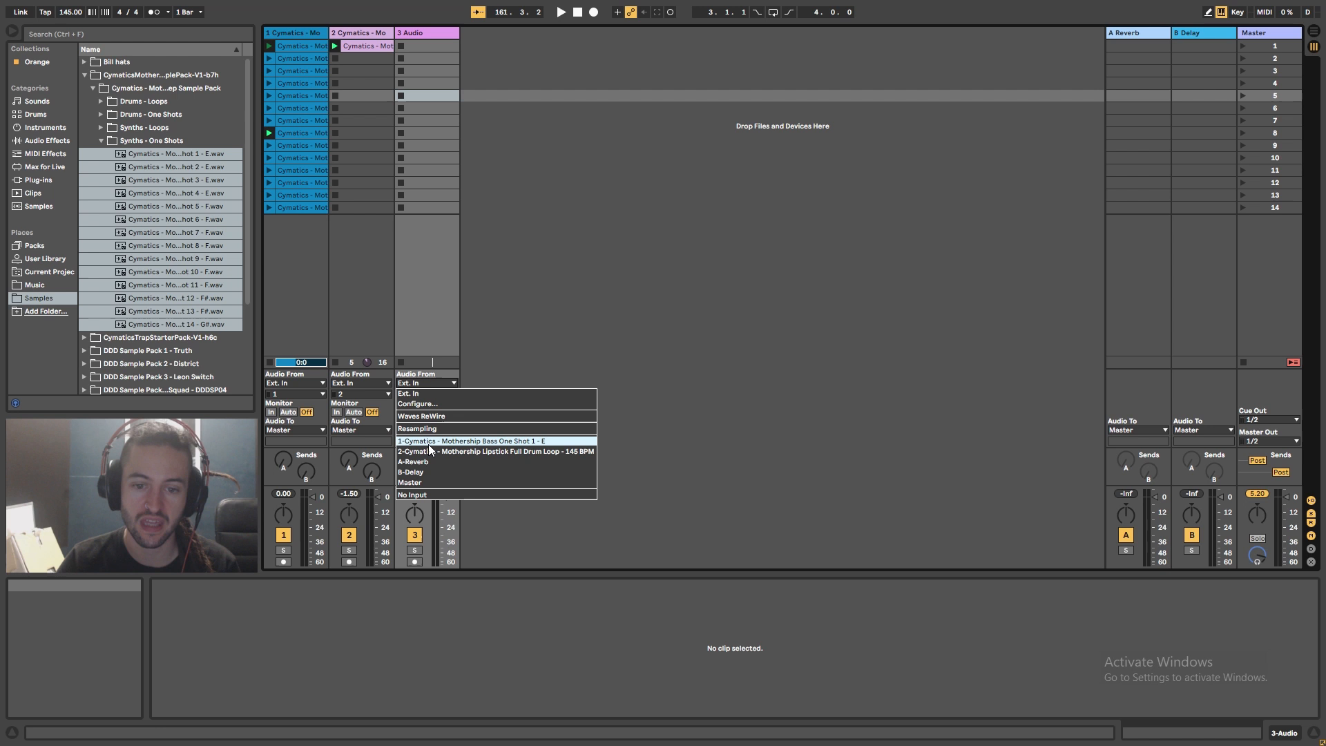
left_click(469, 440)
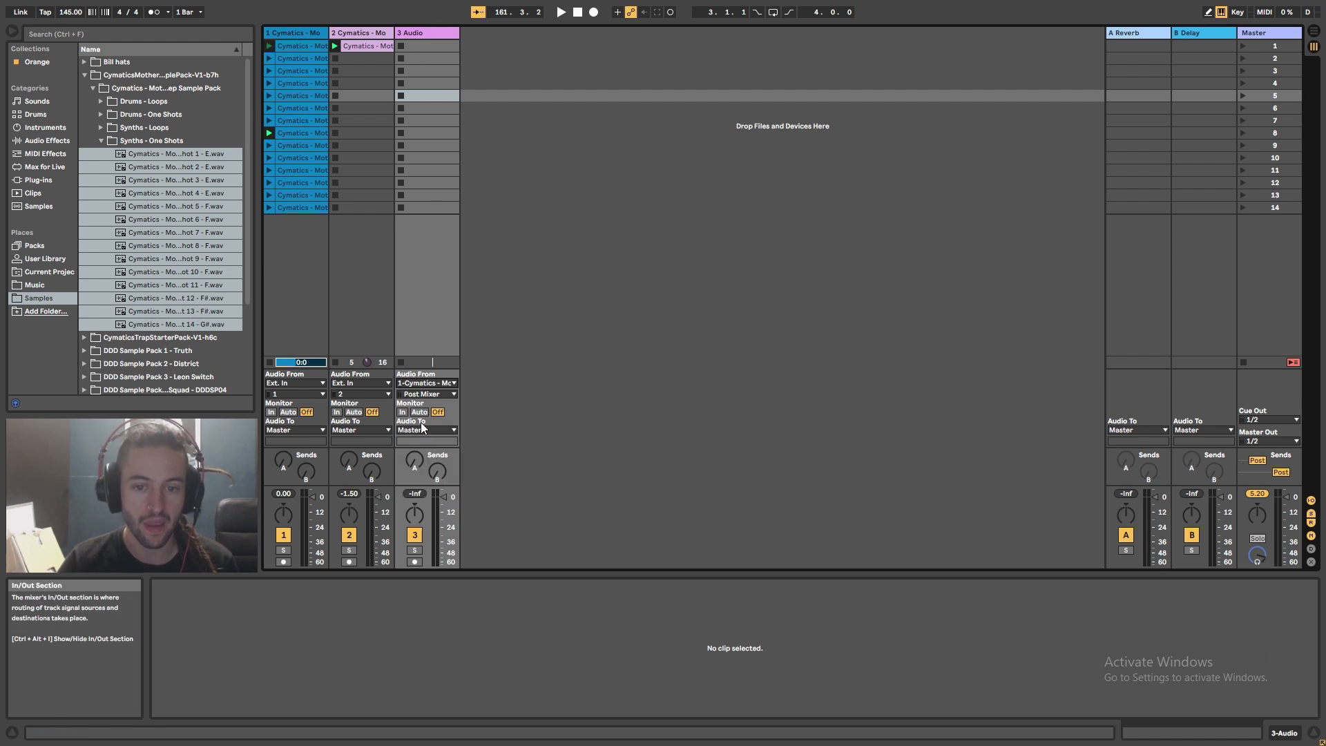
left_click(414, 561)
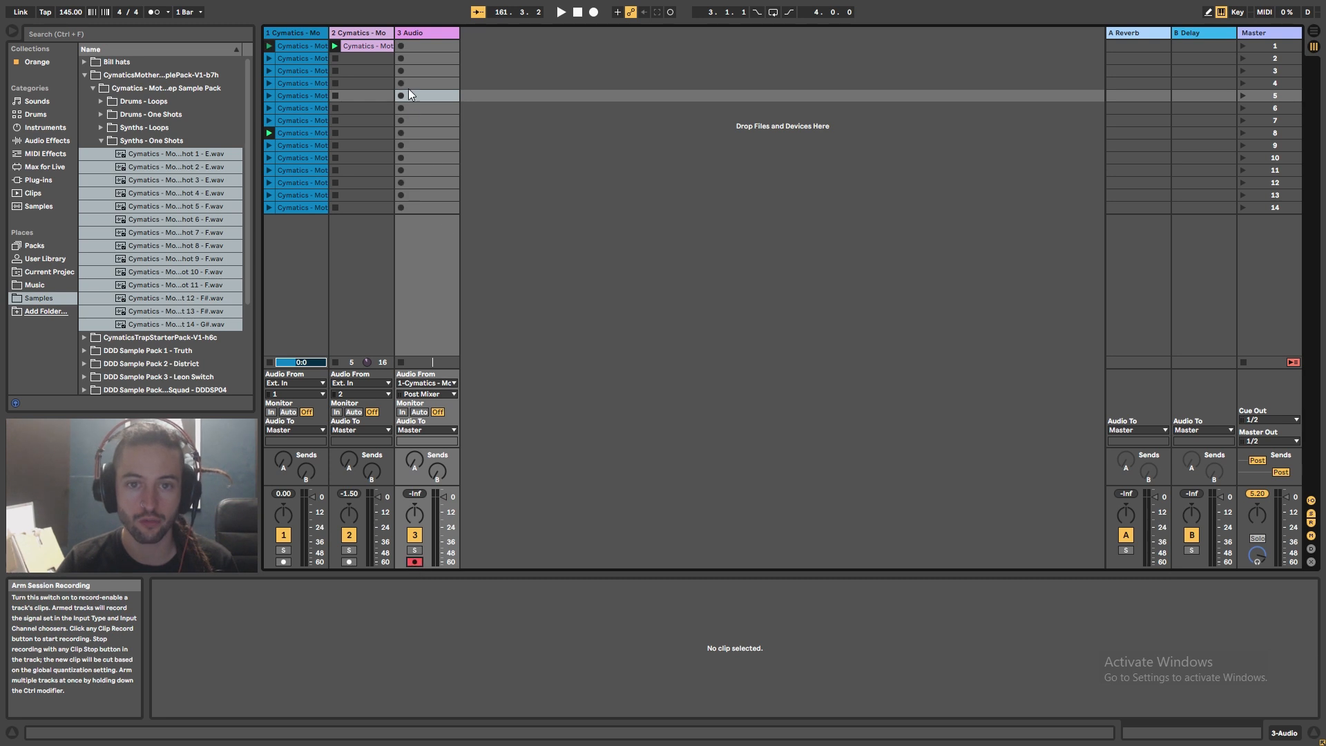
Record the randomly triggered bass sequence into a clip slot on track 3, then stop.
left_click(296, 46)
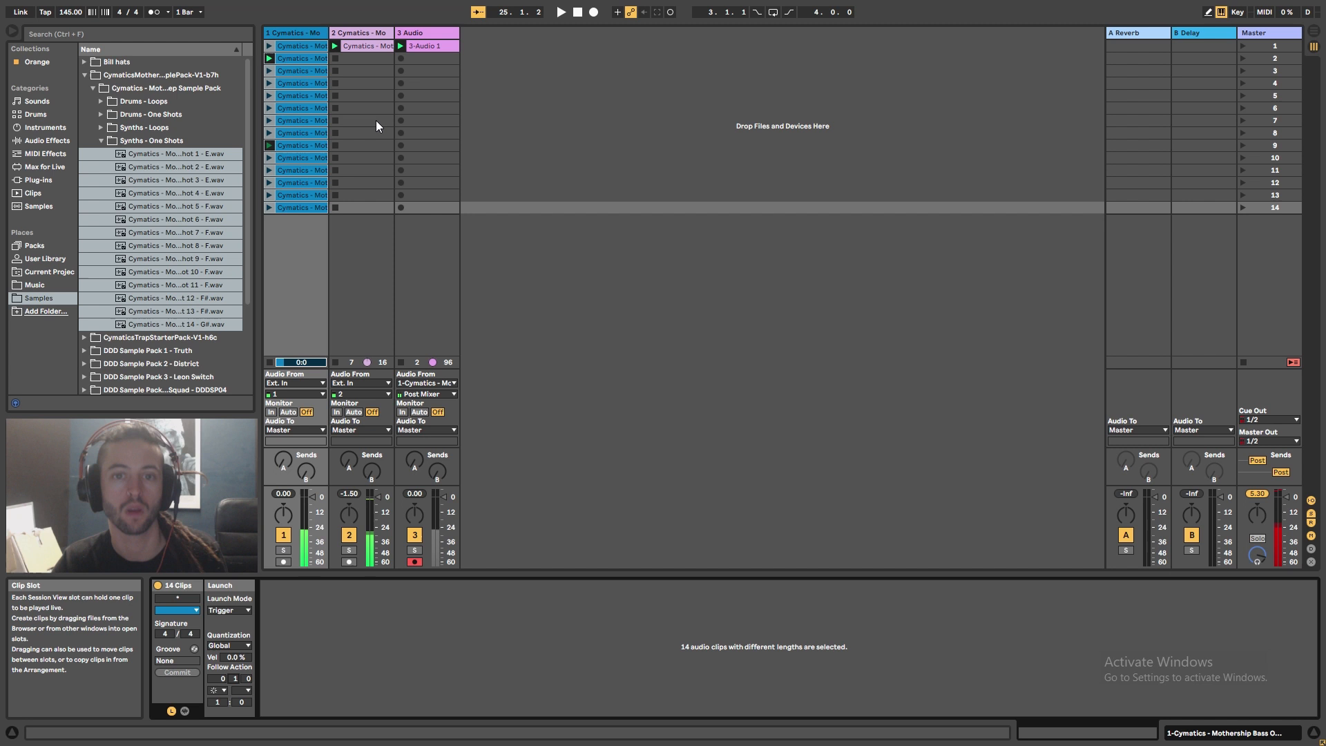
left_click(427, 47)
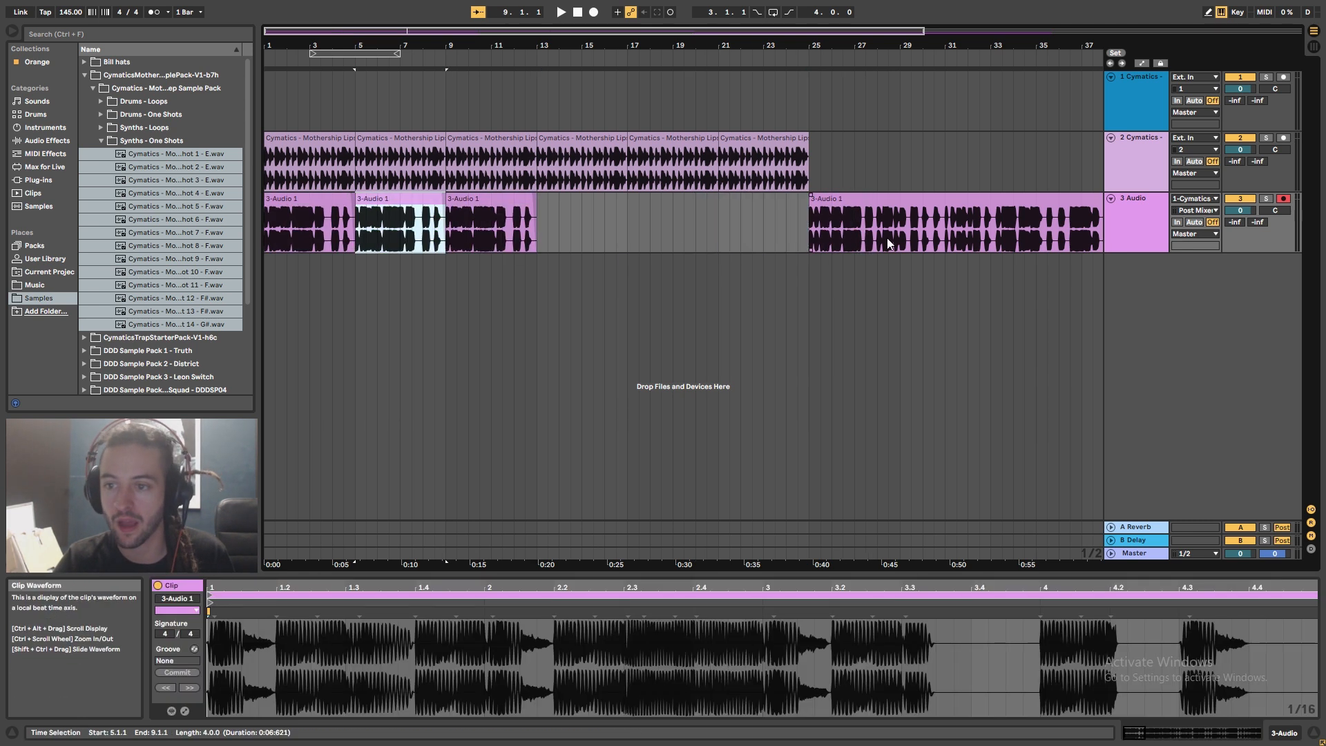
Select the recorded bass clip in Arrangement View against the drum loop.
left_click(852, 223)
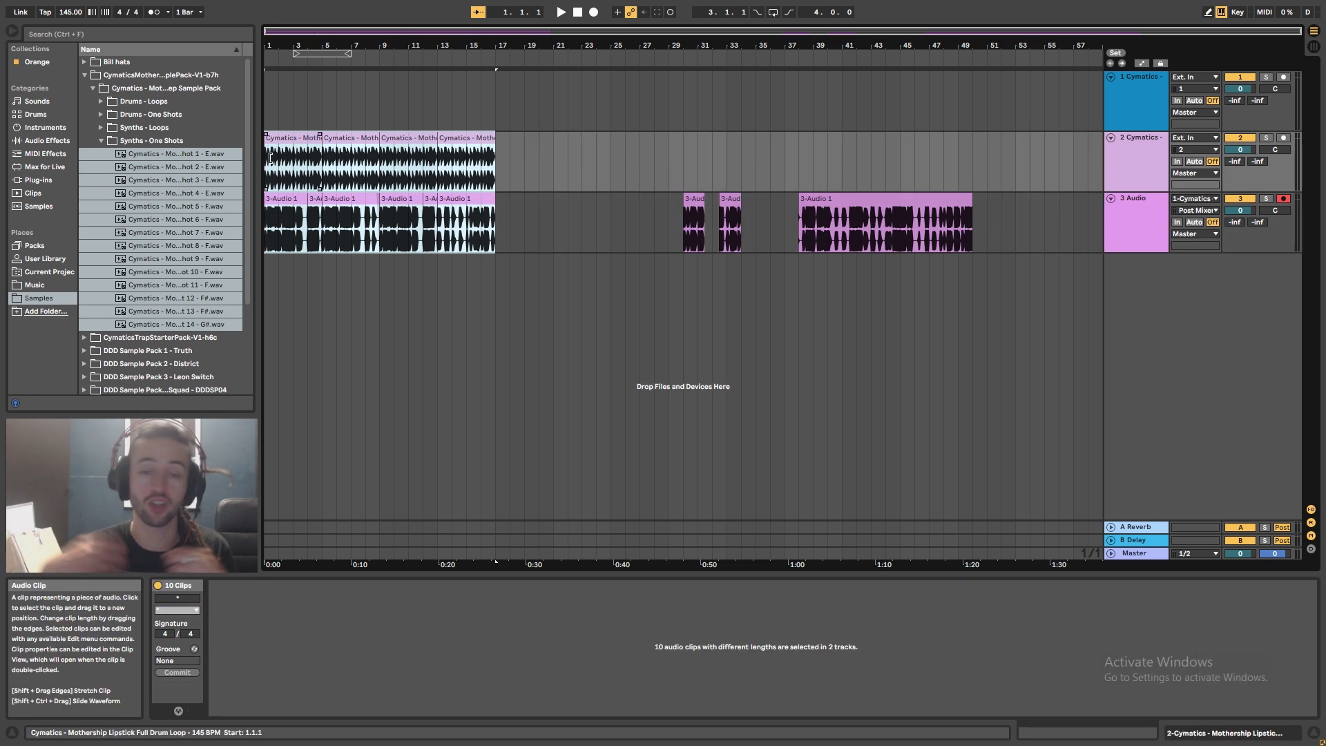
Collapse the Synths - One Shots sample list in the browser.
left_click(336, 343)
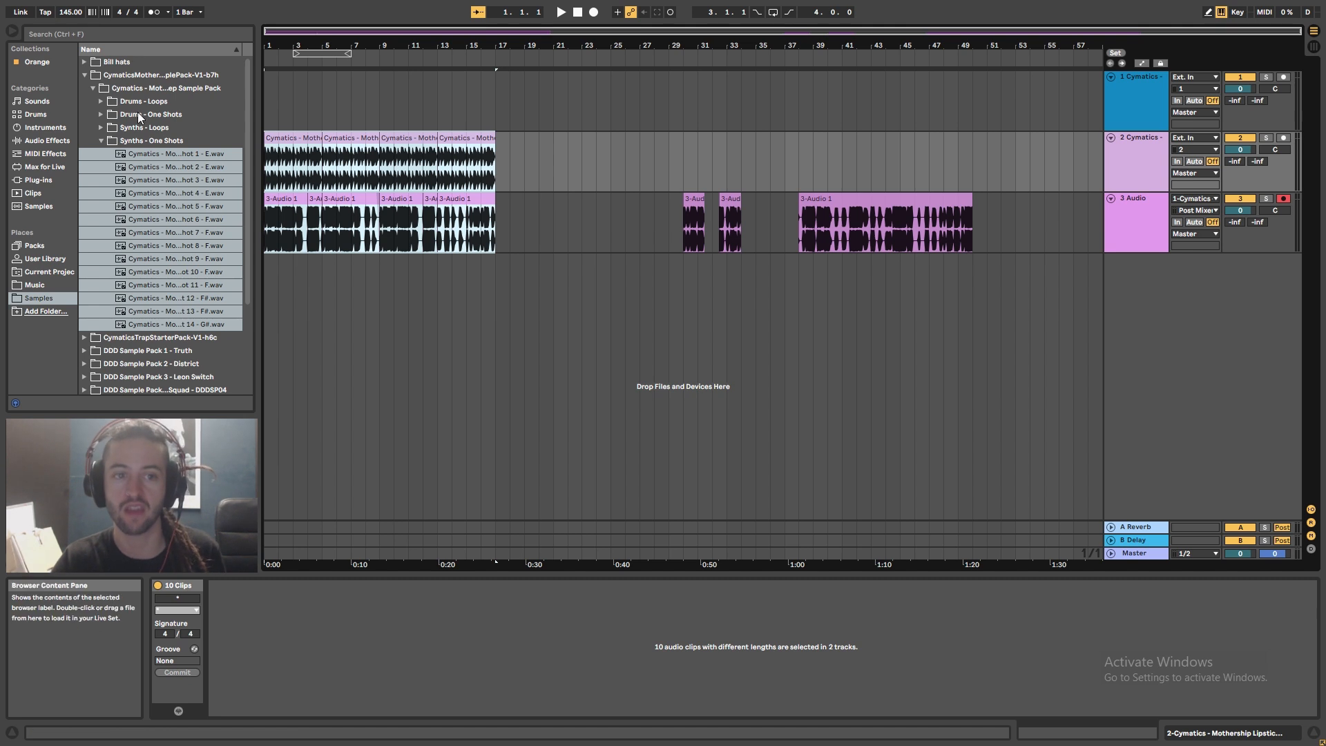
left_click(150, 141)
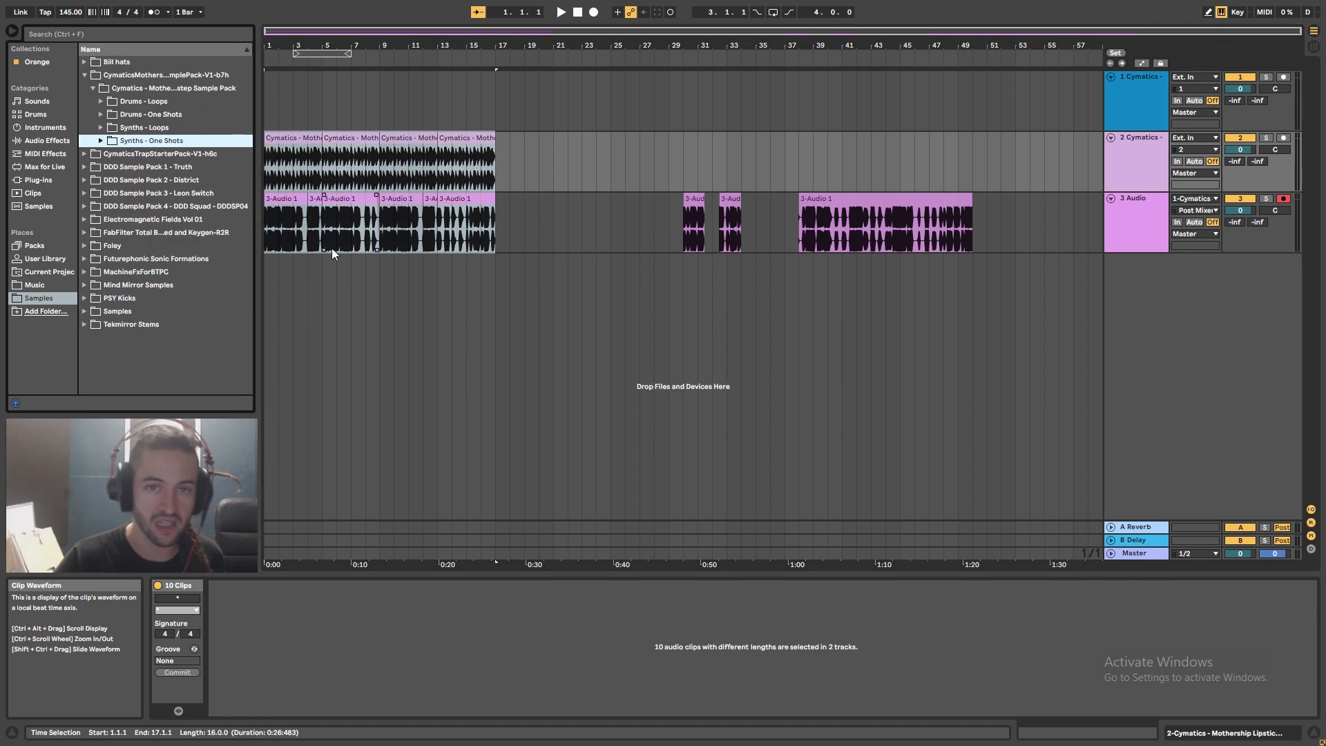
mouse_move(192, 262)
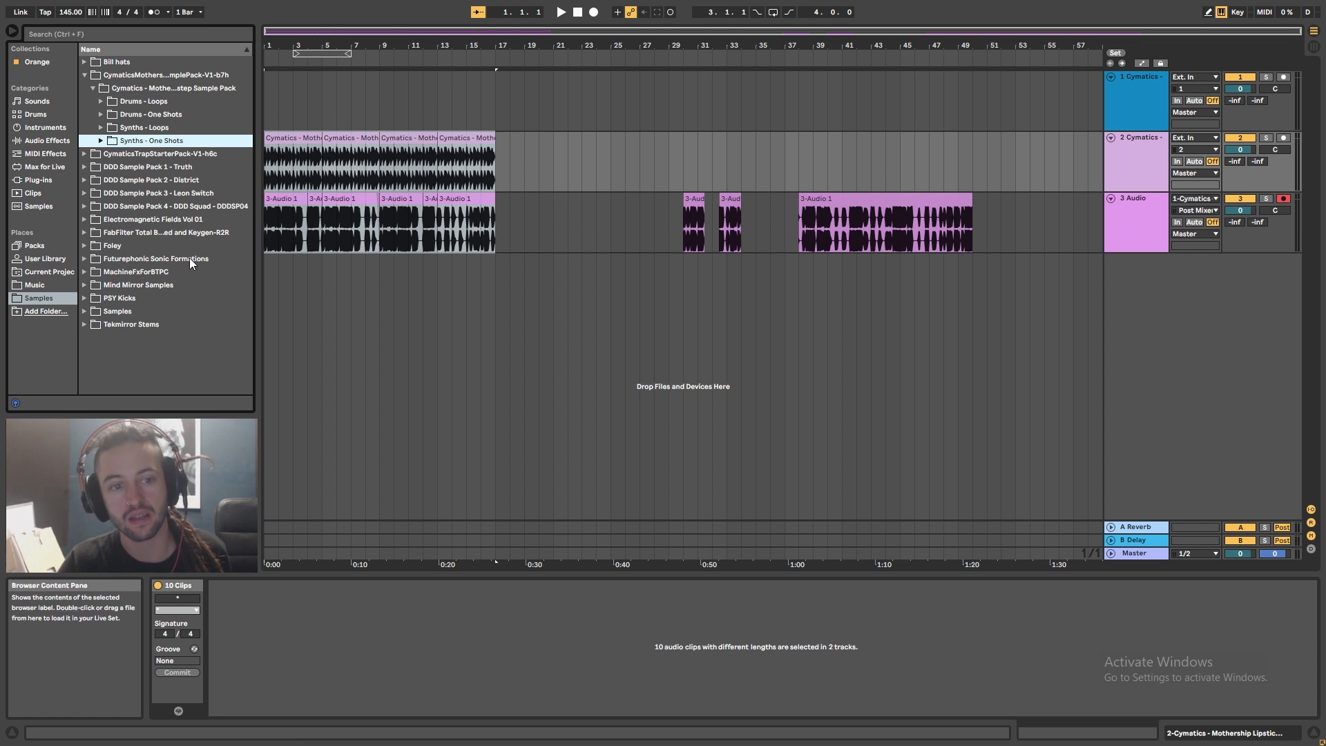
mouse_move(110, 271)
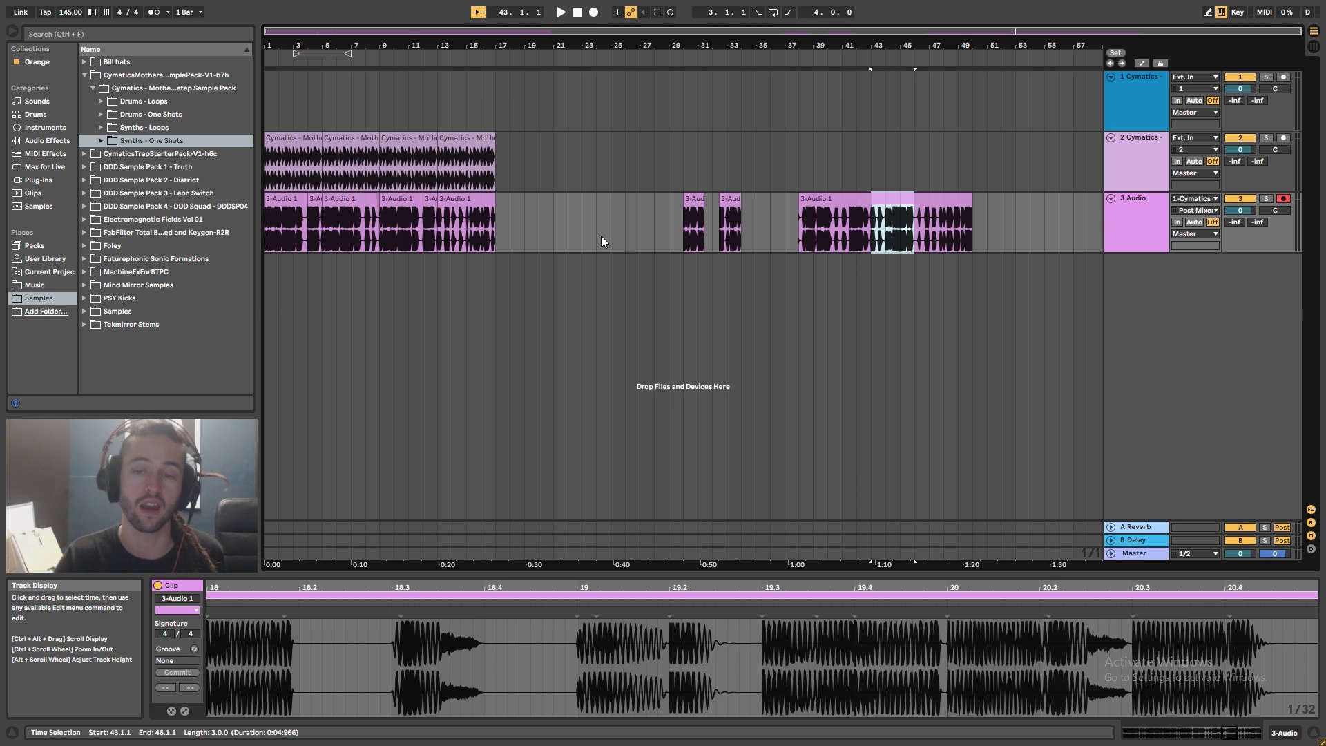
mouse_move(514, 221)
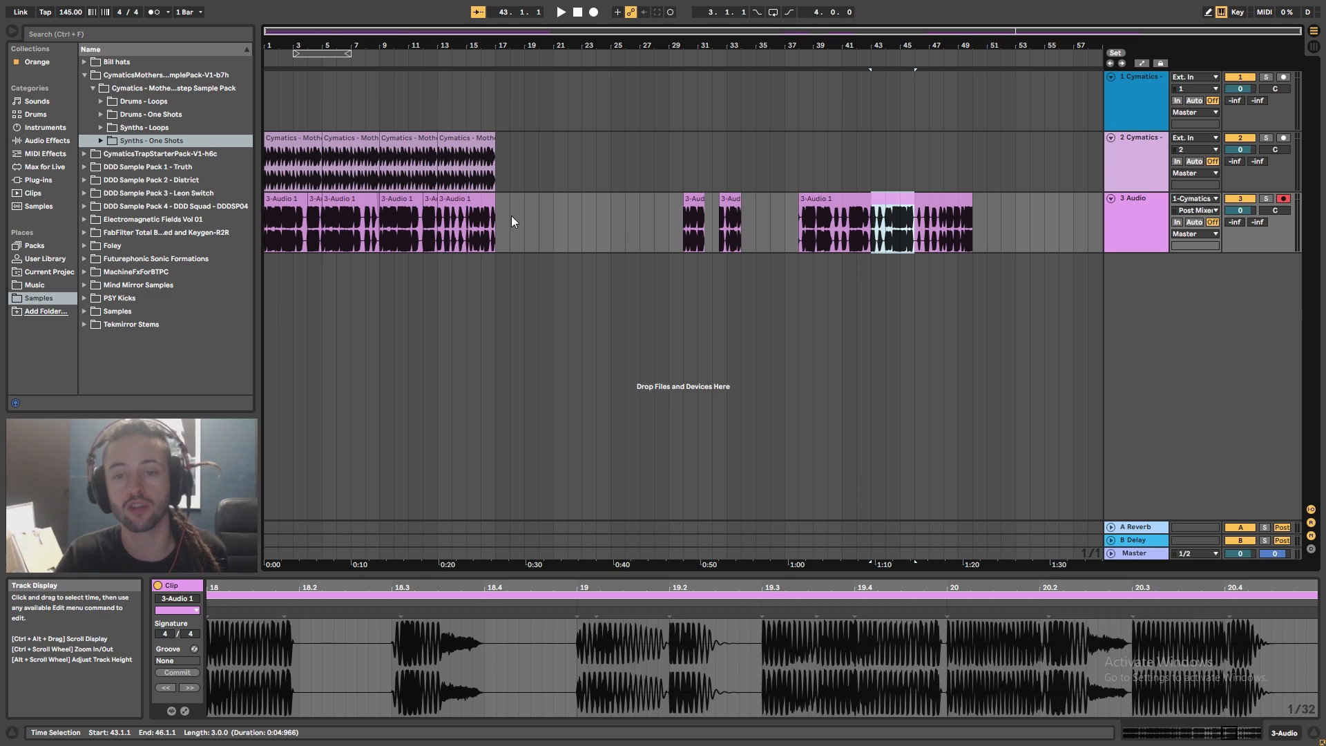